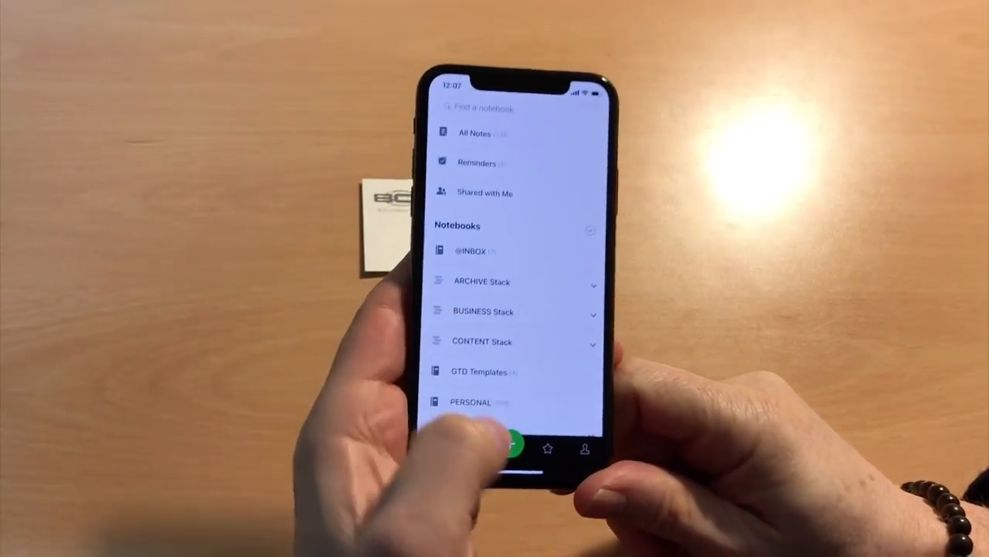
Start a photo capture of the business card from the new-note options.
left_click(515, 446)
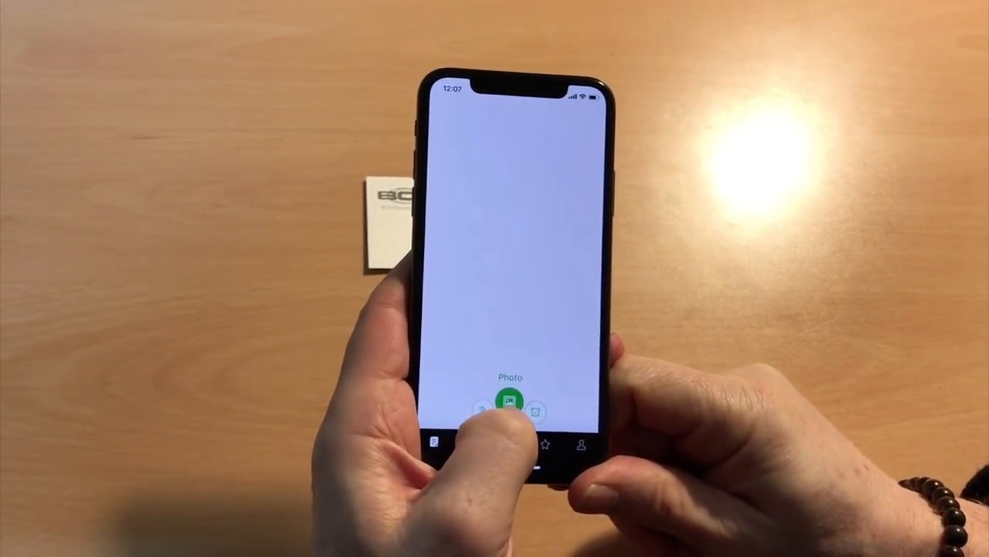
left_click(508, 415)
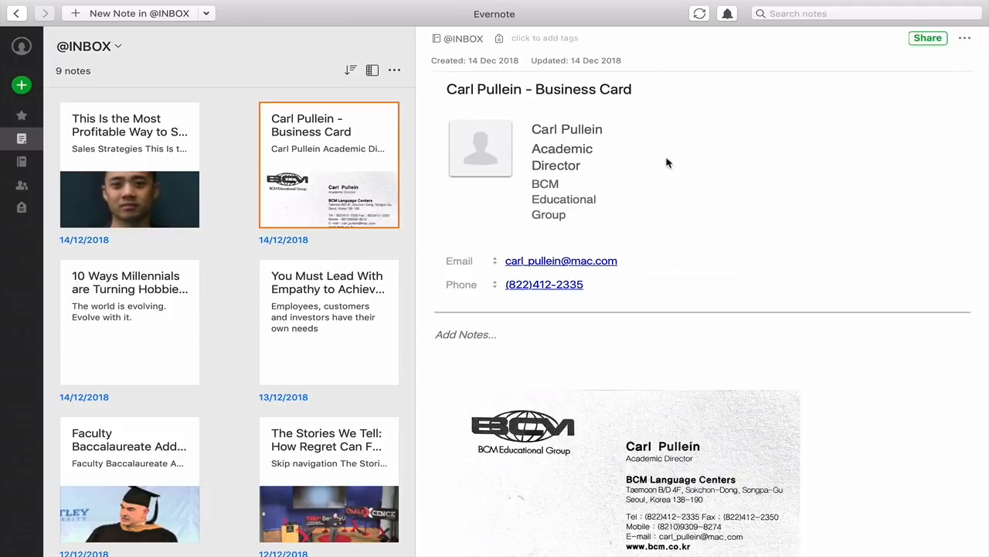
left_click(566, 129)
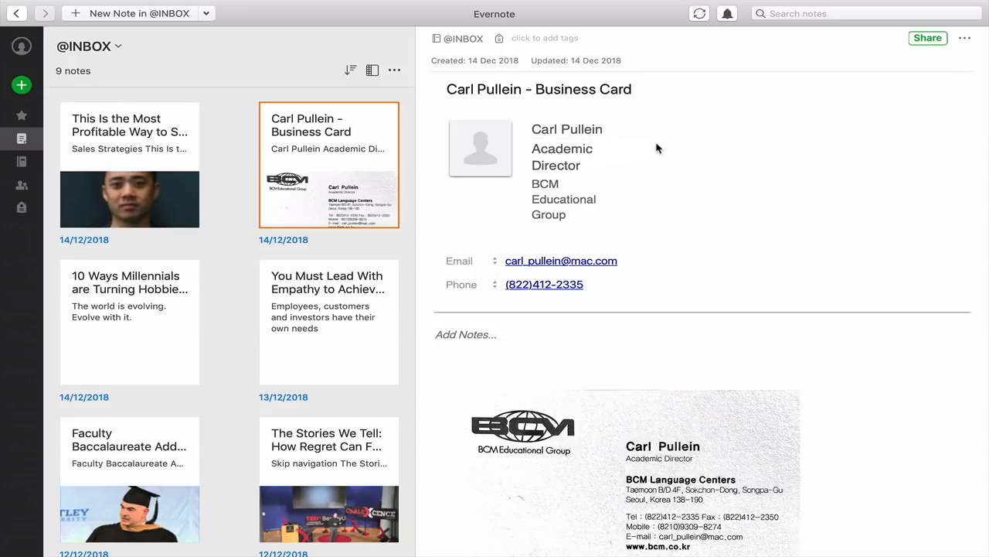
left_click(562, 149)
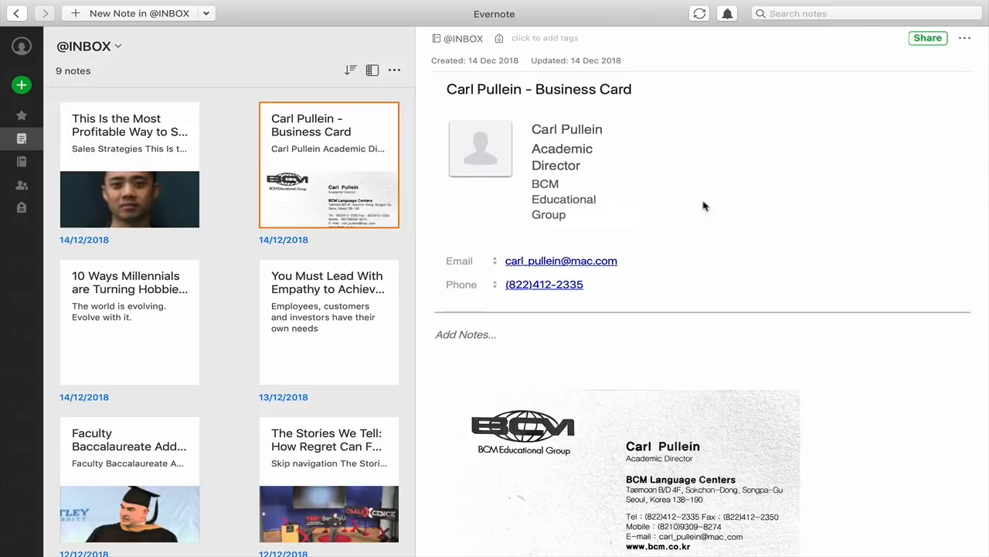
left_click(544, 285)
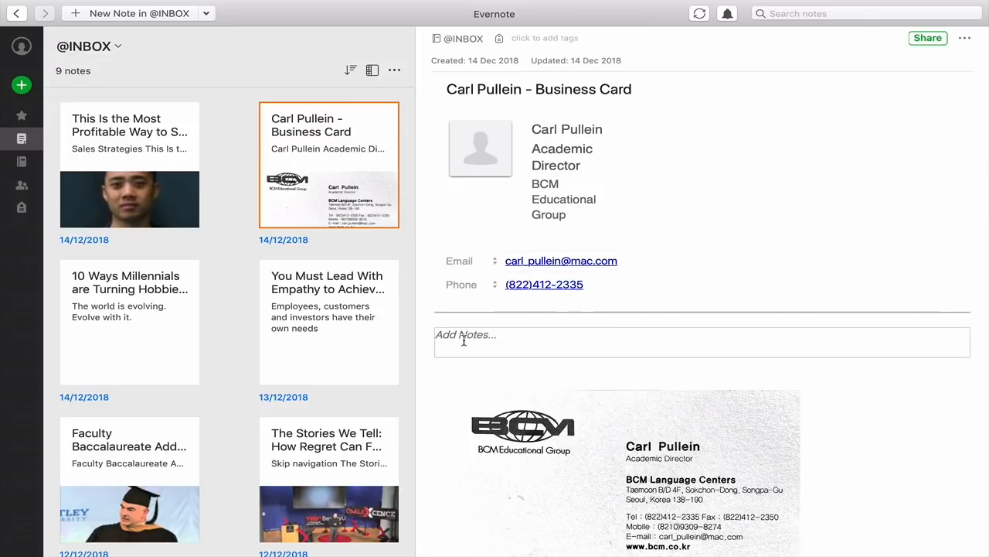
scroll("down", 3)
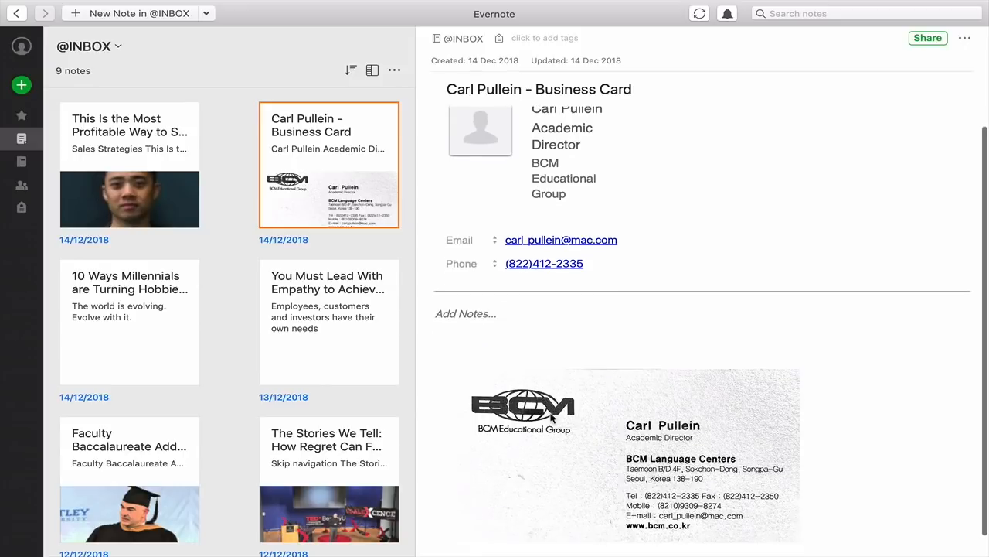
scroll("down", 3)
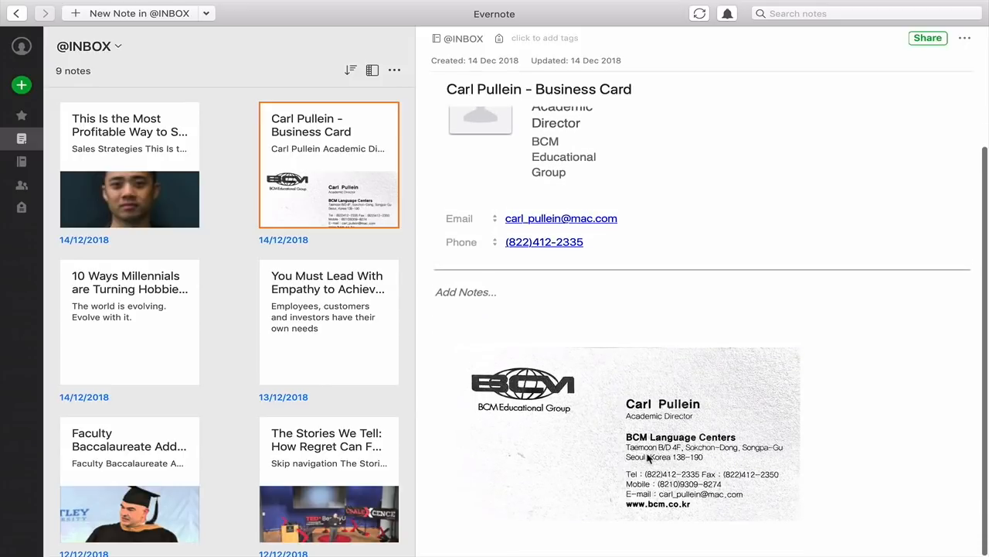
mouse_move(645, 431)
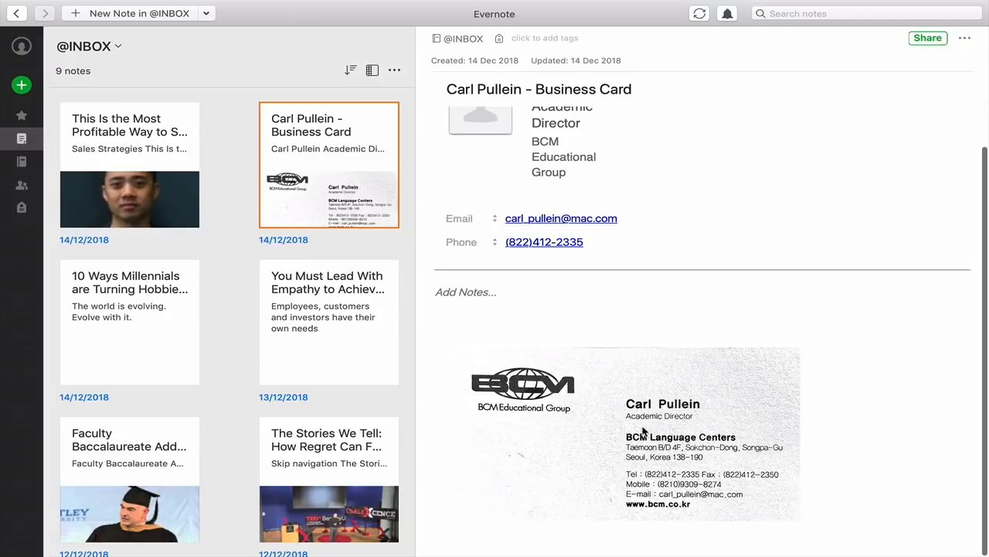
mouse_move(669, 378)
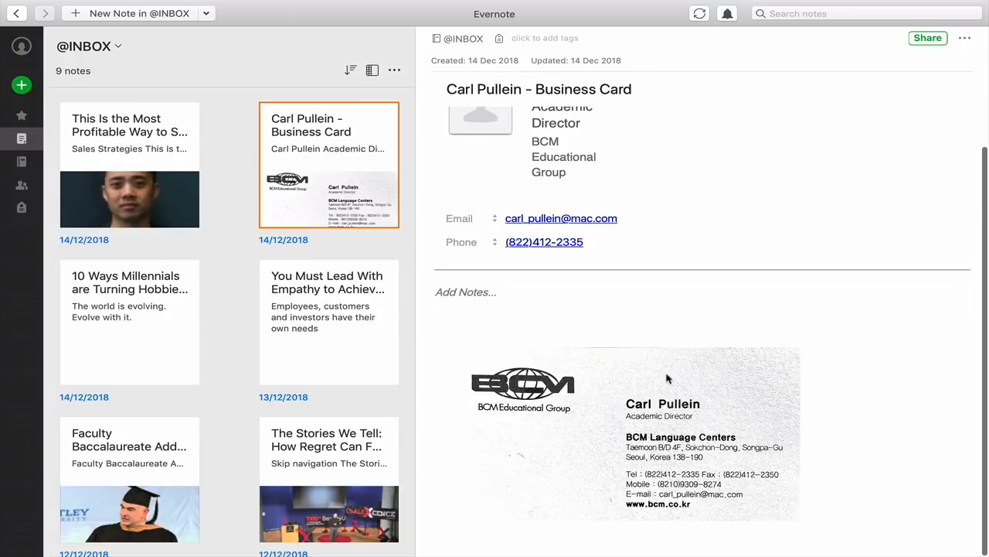
mouse_move(415, 130)
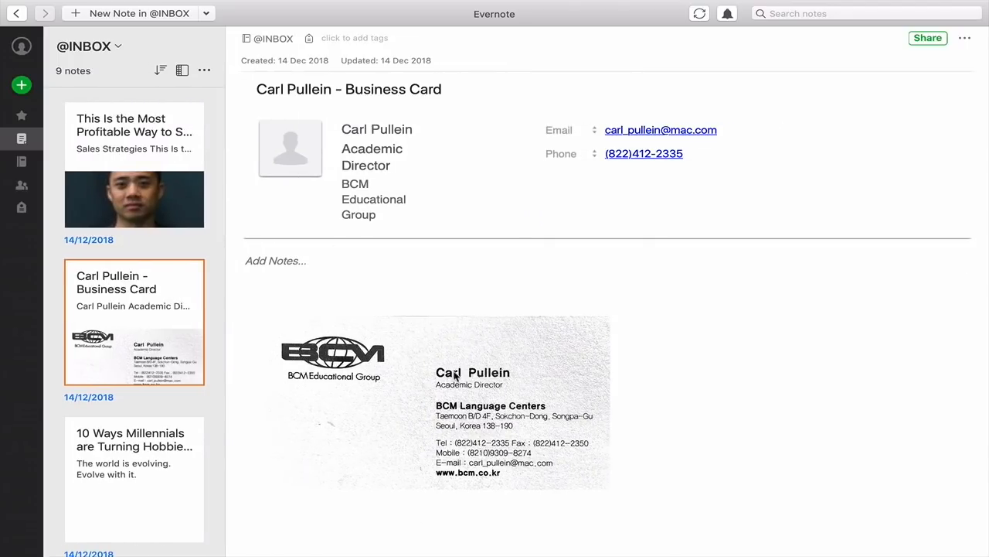
mouse_move(442, 120)
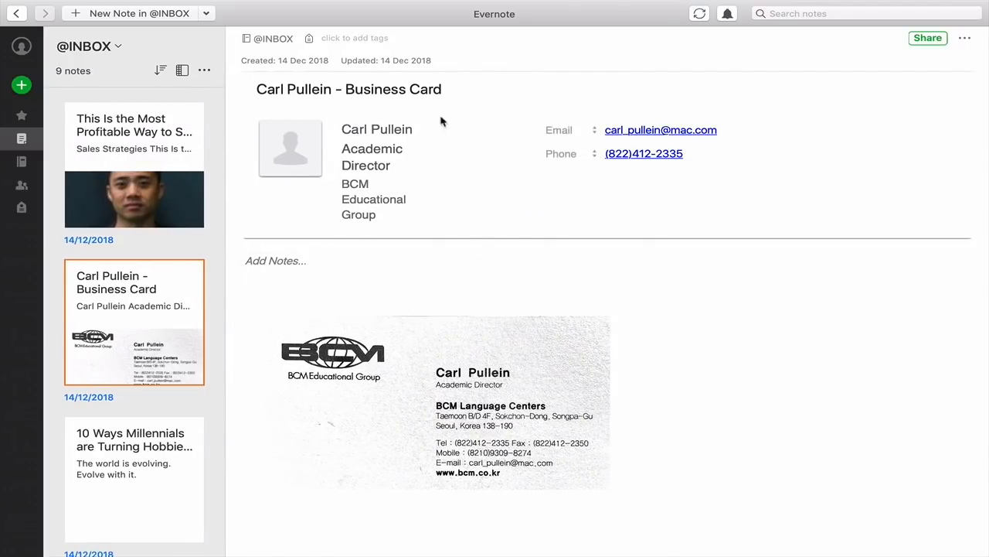
mouse_move(693, 434)
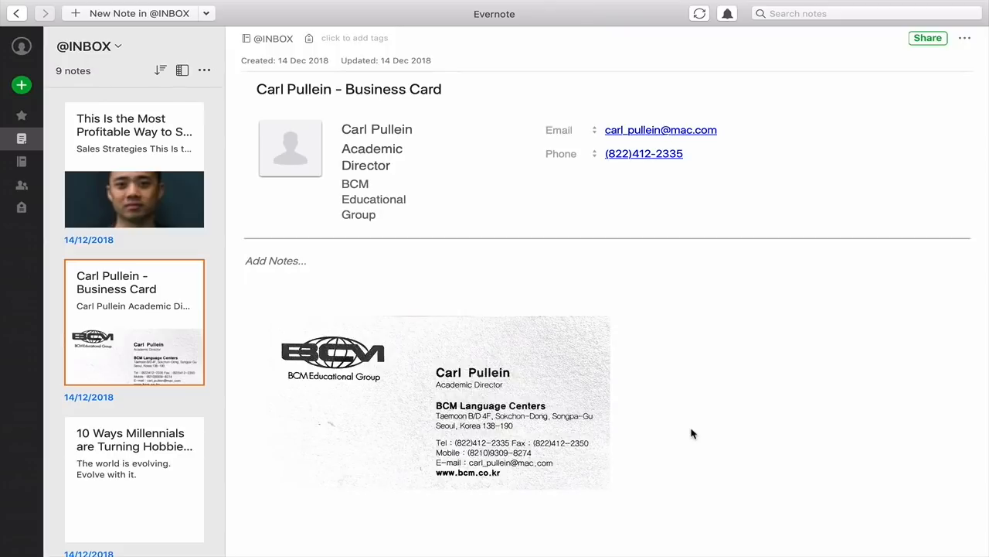
mouse_move(510, 188)
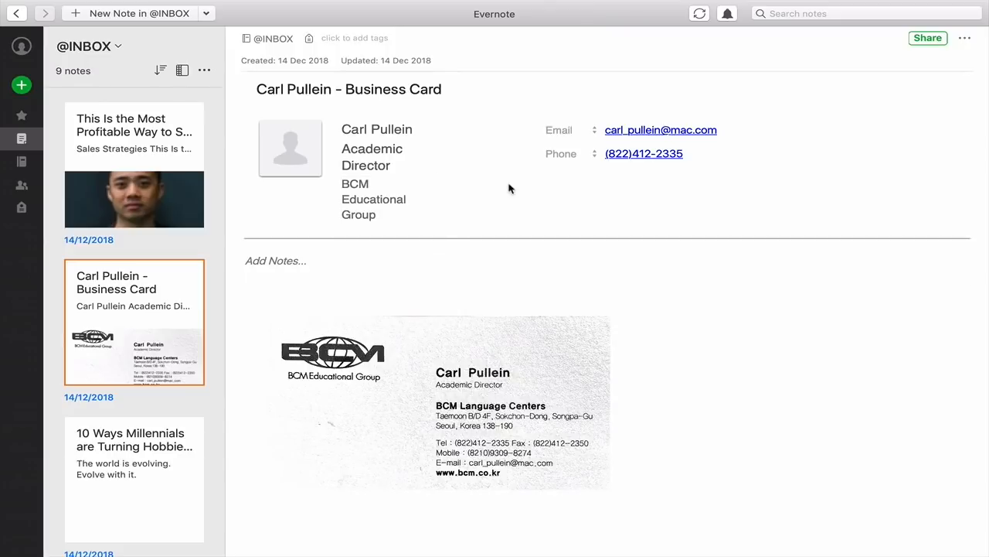
mouse_move(571, 202)
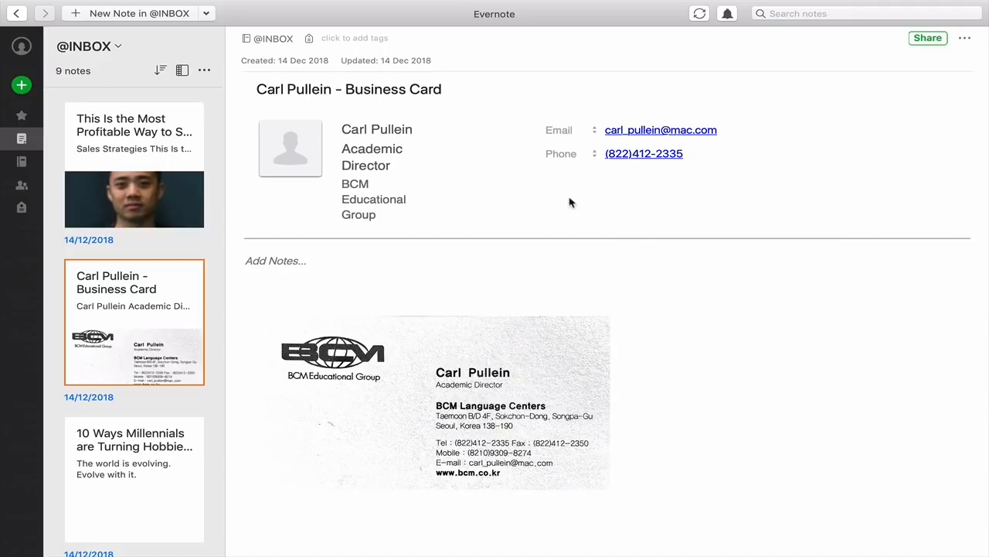
mouse_move(278, 159)
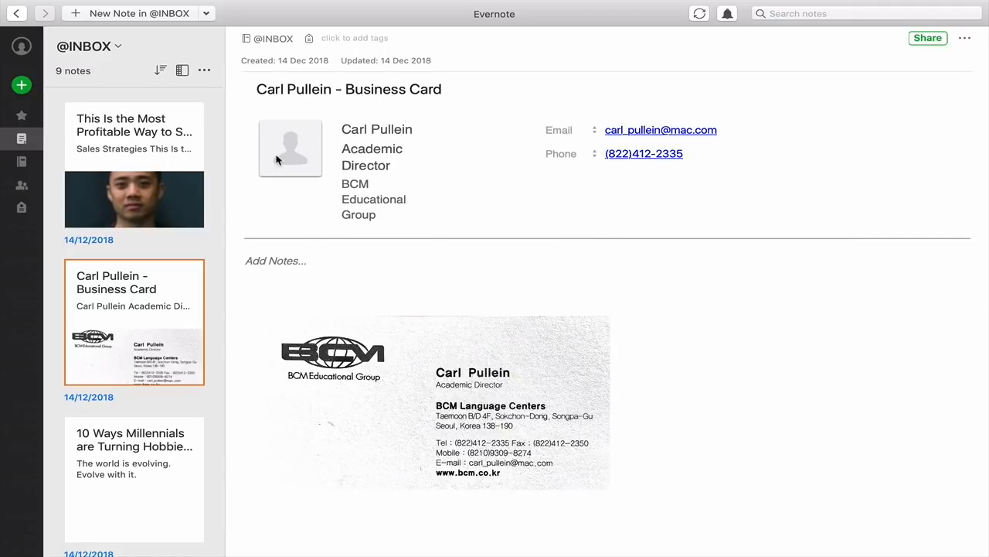
Widen the note view by moving the divider beside the note list.
left_click(373, 157)
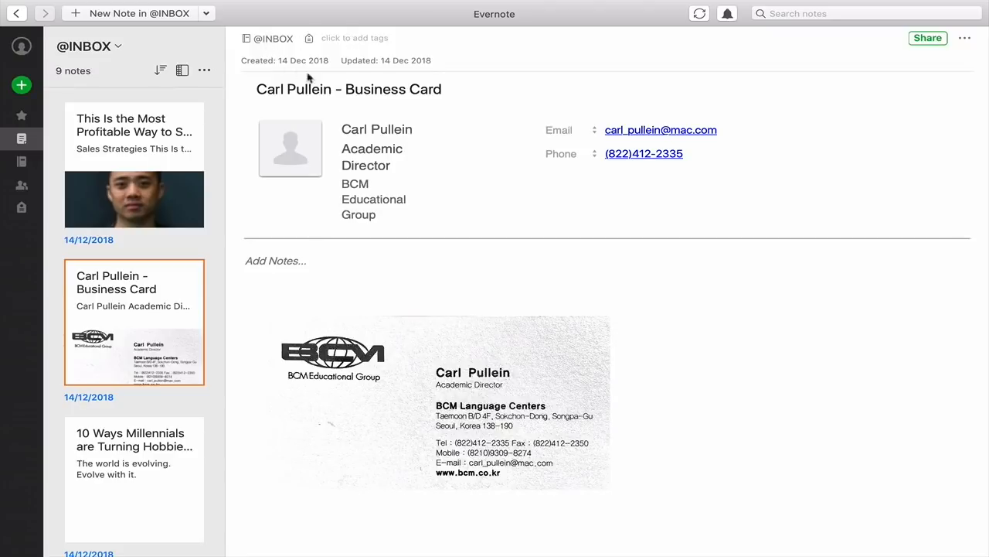
mouse_move(319, 68)
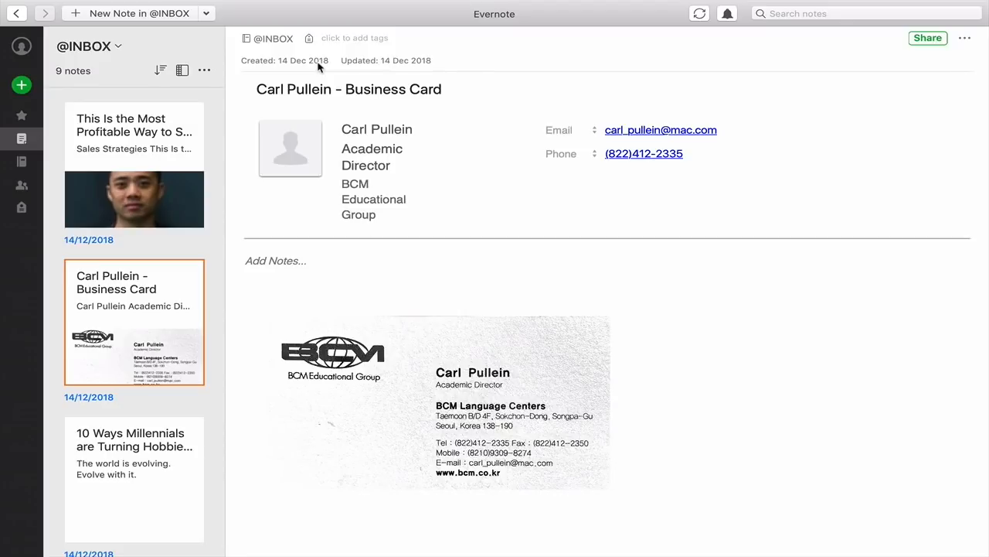
mouse_move(677, 363)
type("C")
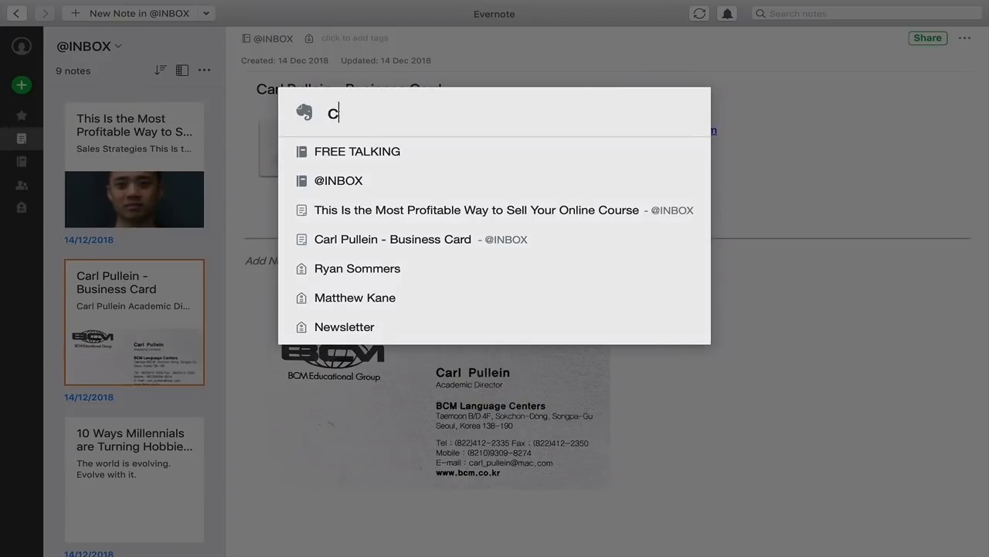
Search notes for 'carl' in the quick switcher.
type("arl")
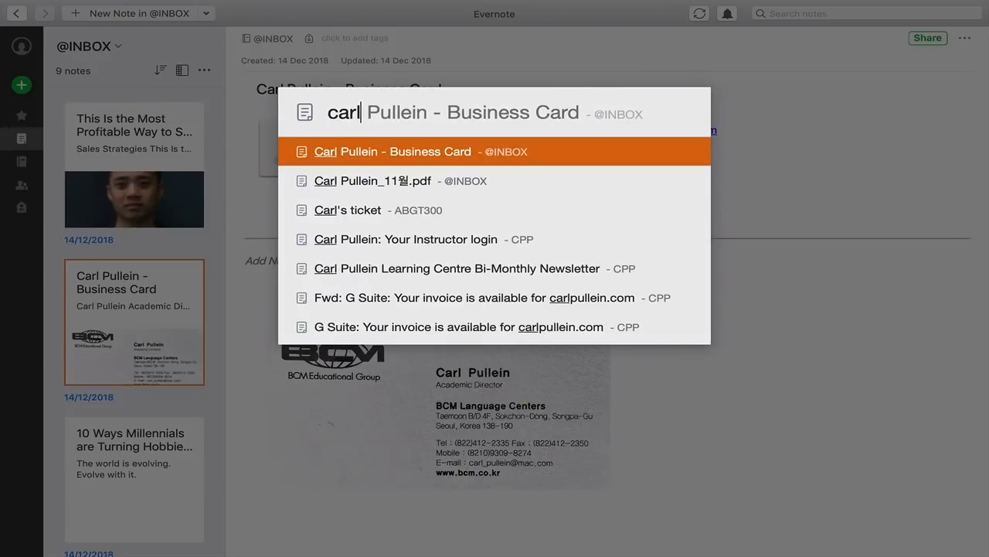
mouse_move(496, 176)
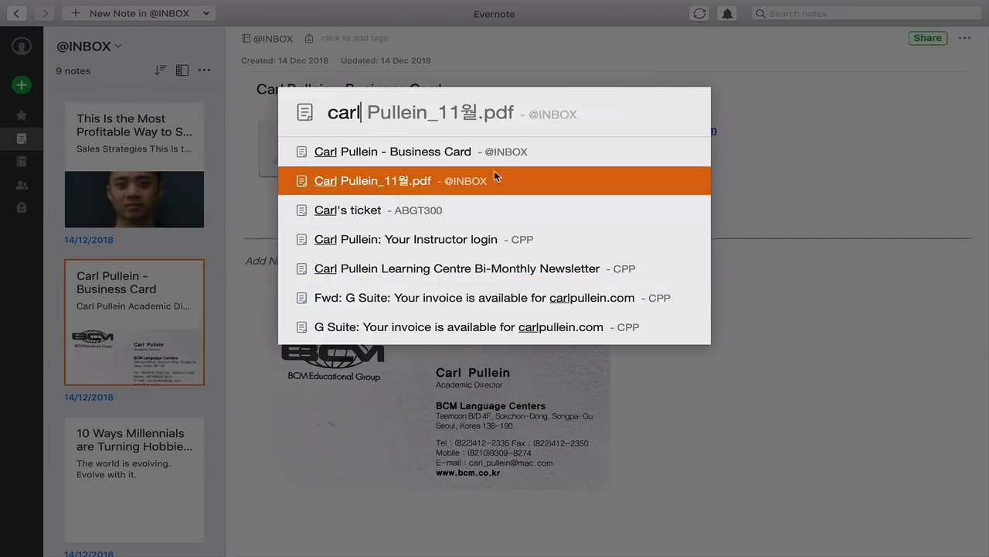